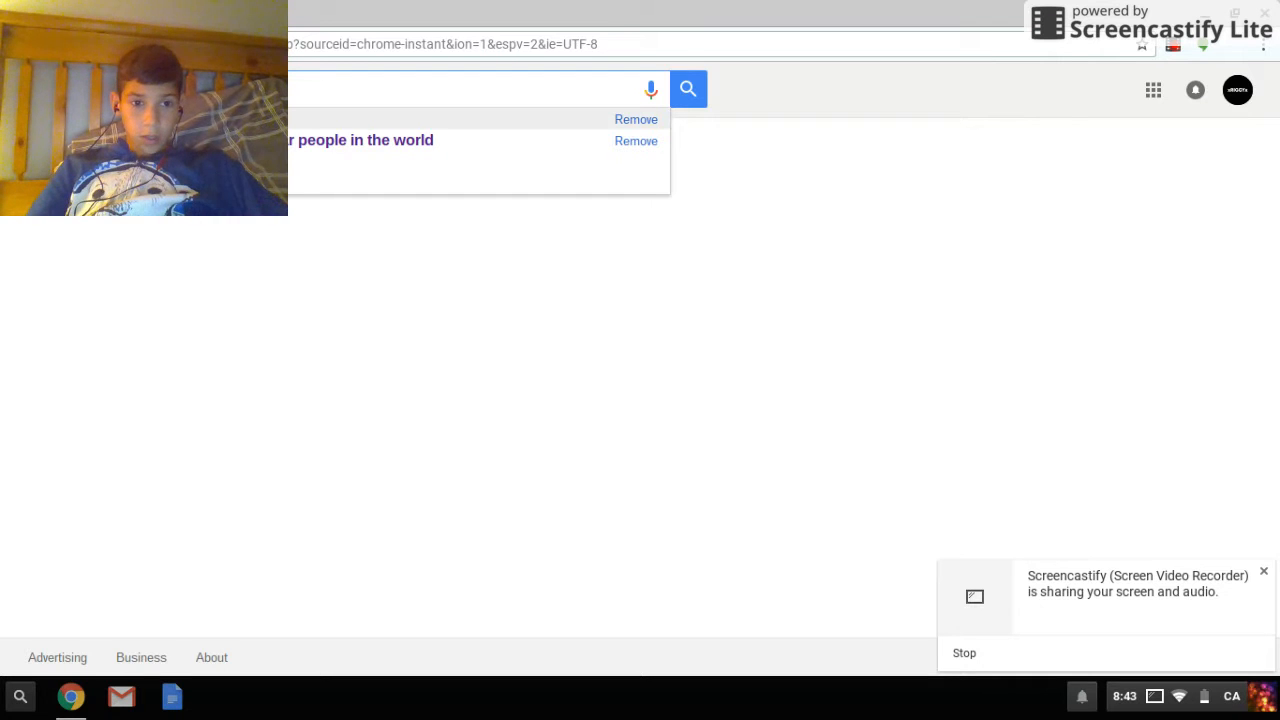
Google 'chrome web store' and go to the Chrome Web Store Apps page.
{"action": "left_click", "coordinate": [688, 89]}
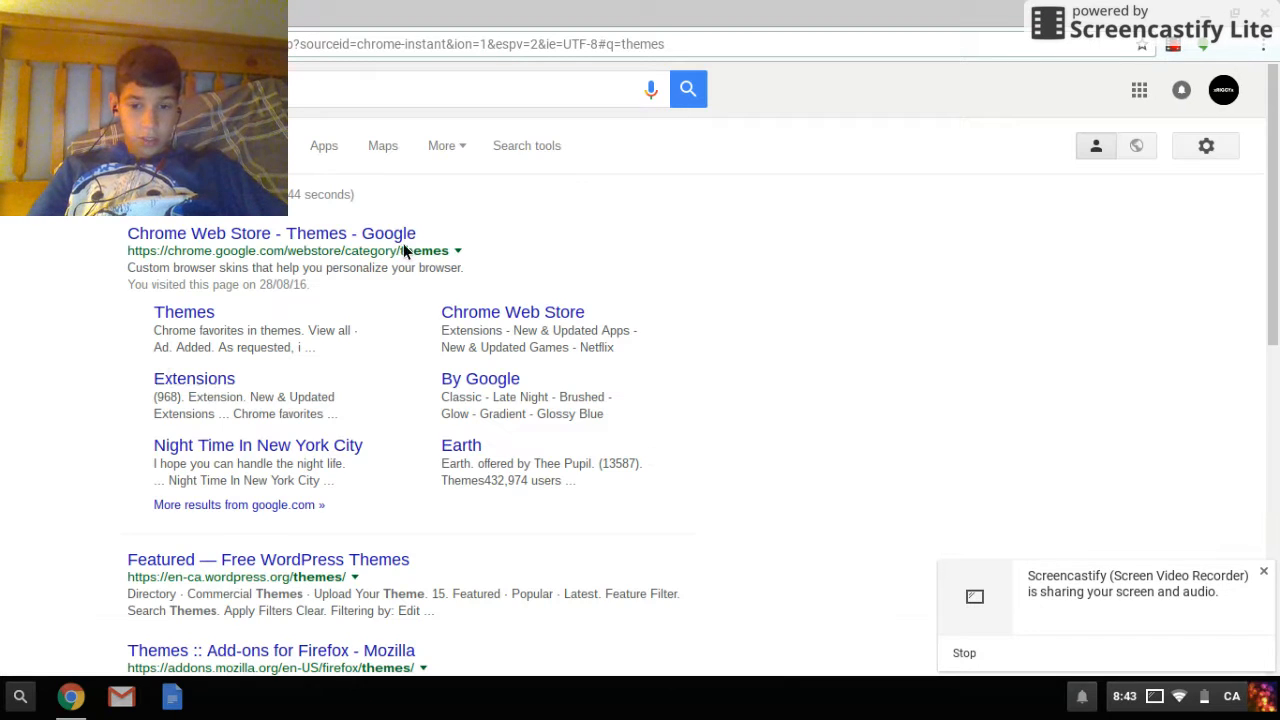
{"action": "mouse_move", "coordinate": [199, 632]}
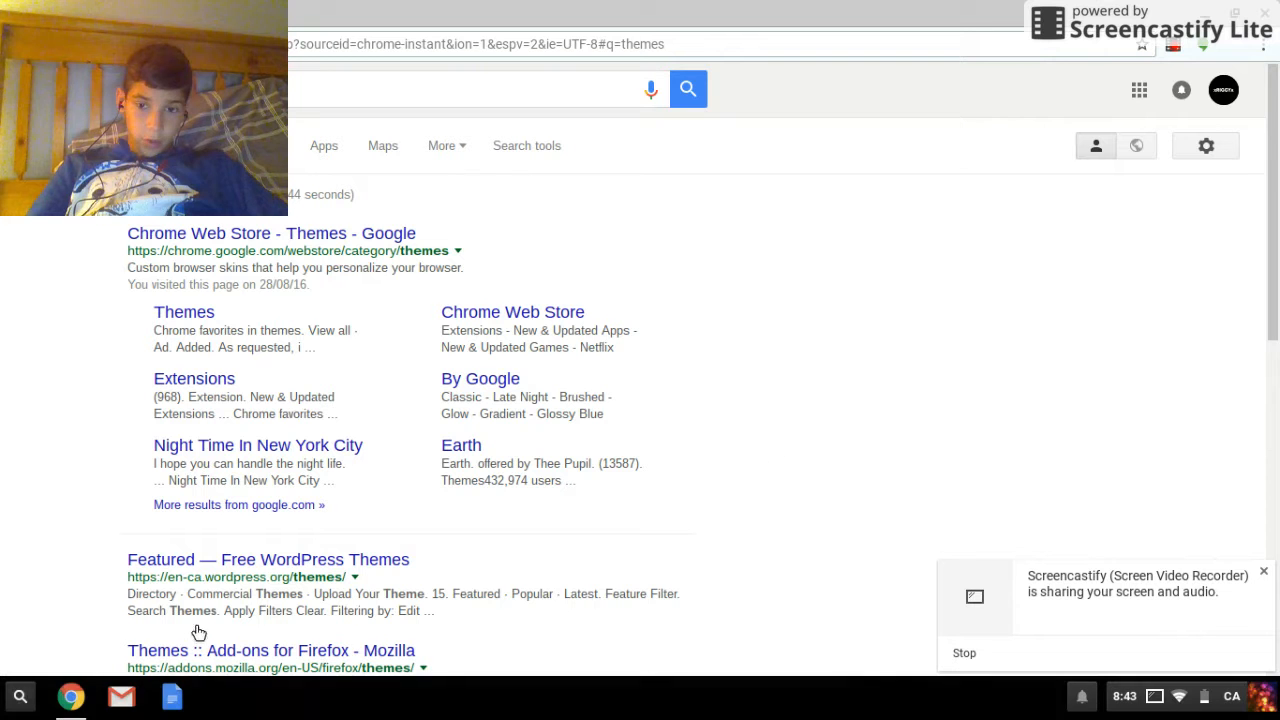
{"action": "mouse_move", "coordinate": [42, 521]}
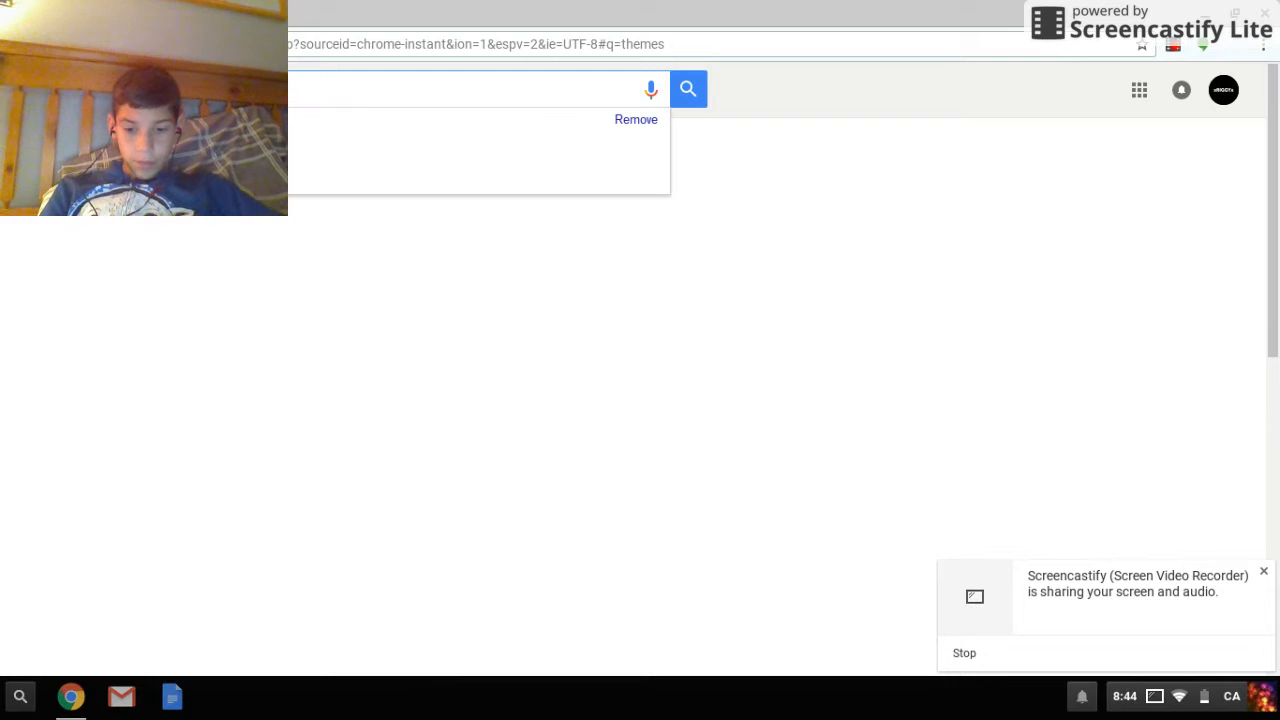
{"action": "left_click", "coordinate": [688, 89]}
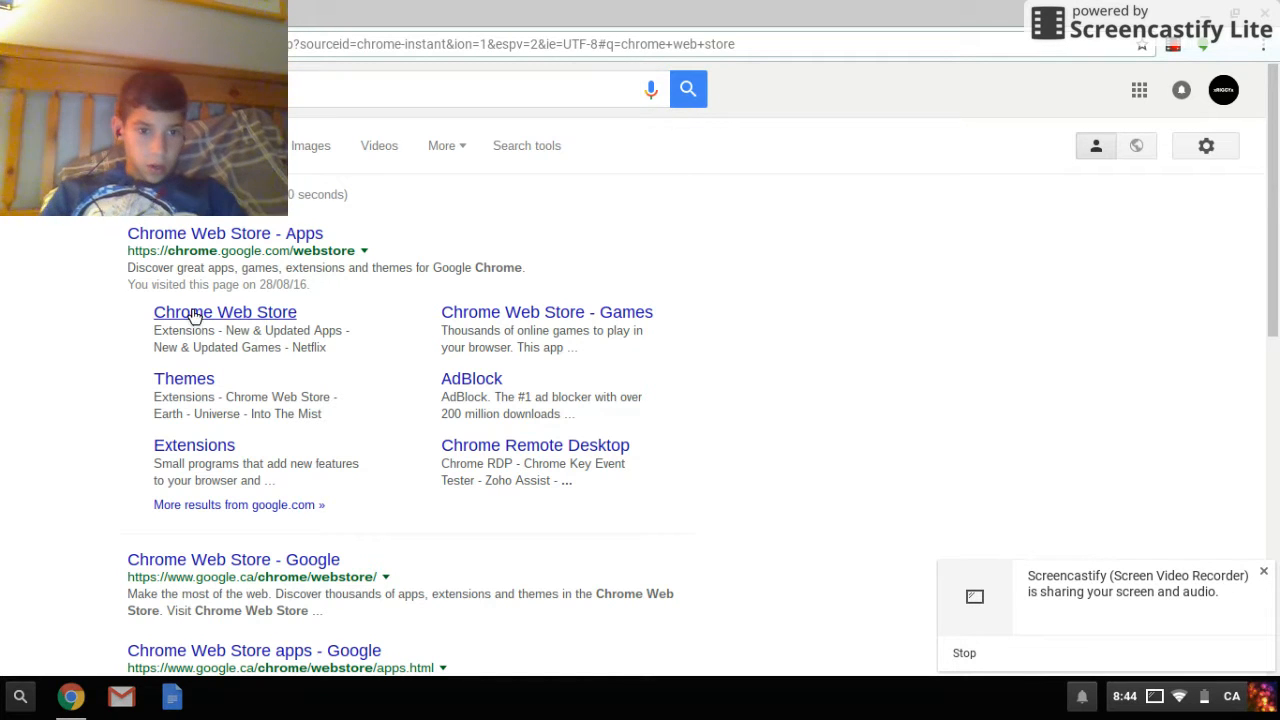
{"action": "mouse_move", "coordinate": [262, 250]}
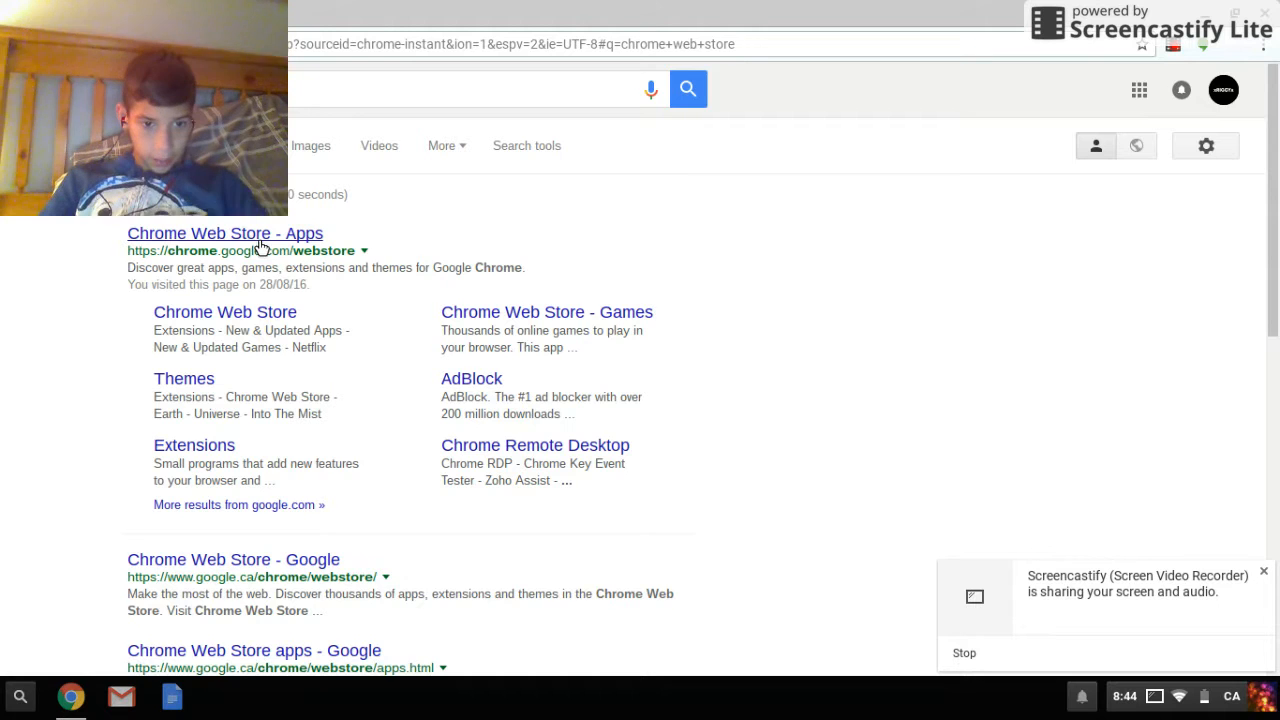
{"action": "left_click", "coordinate": [225, 233]}
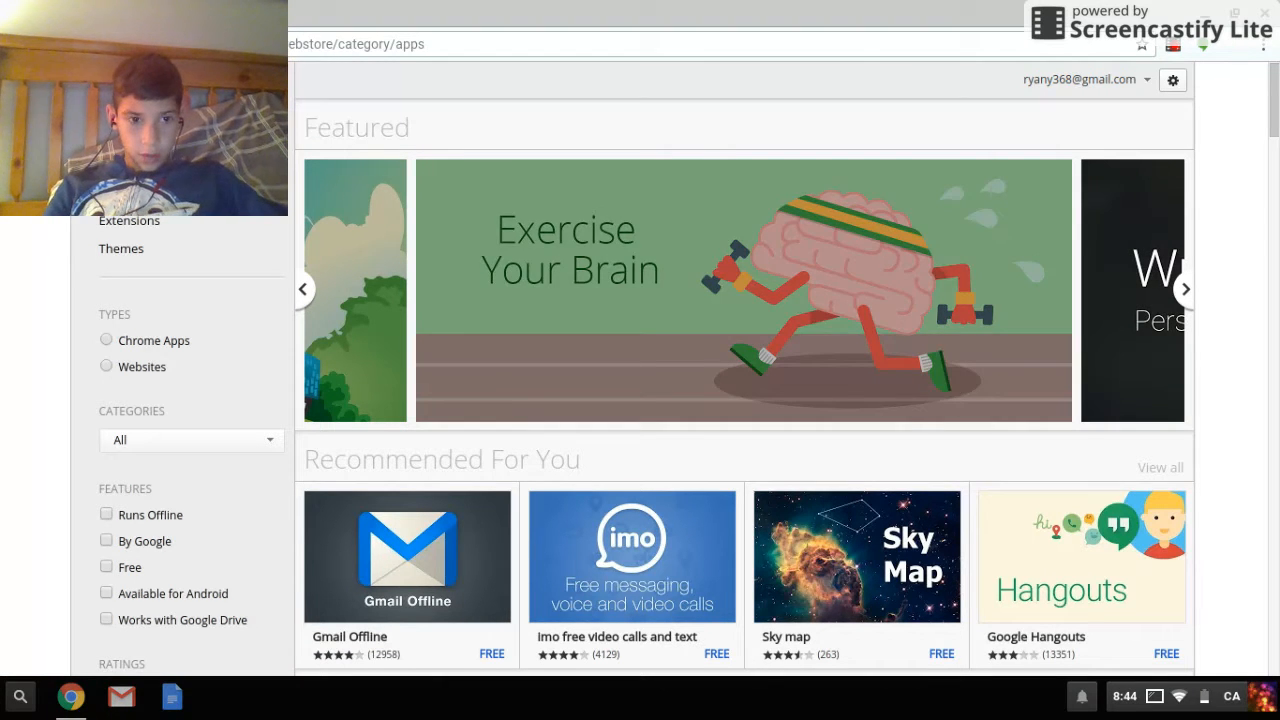
Start a store search for 'screencastify' from the Chrome Web Store search box.
{"action": "left_click", "coordinate": [1185, 289]}
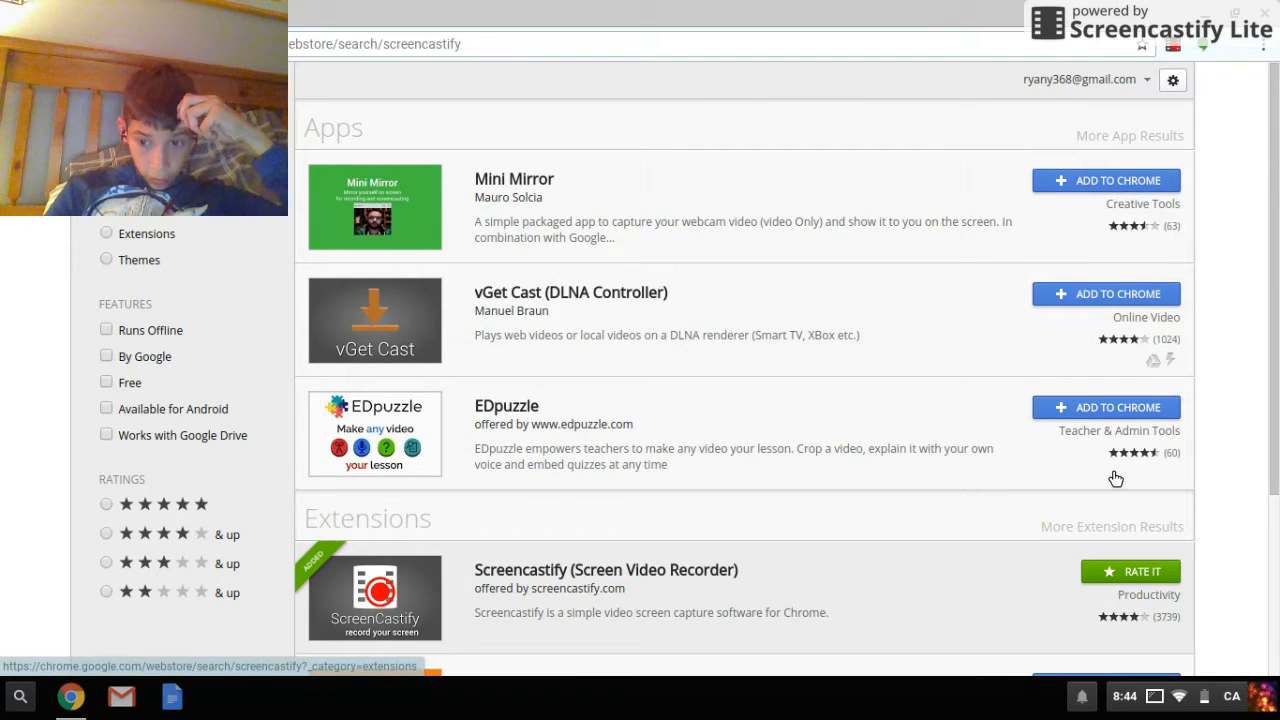
{"action": "scroll", "scroll_direction": "down", "scroll_amount": 3}
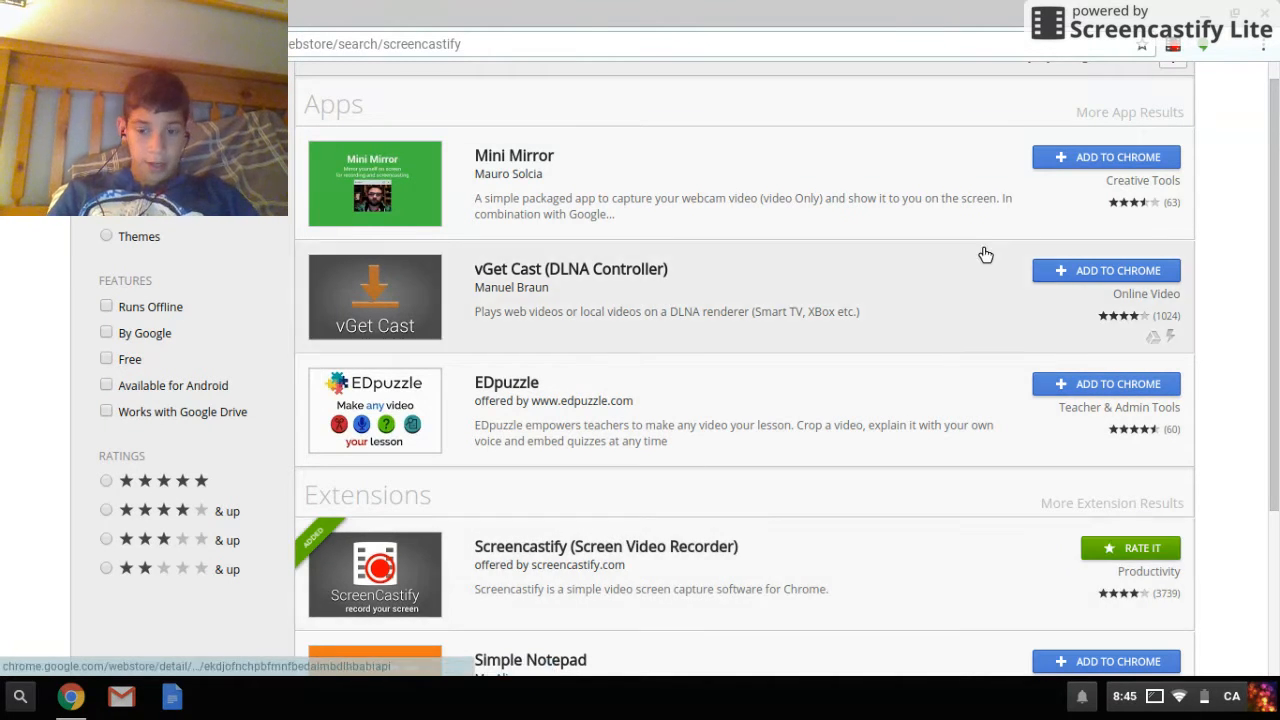
{"action": "mouse_move", "coordinate": [1110, 558]}
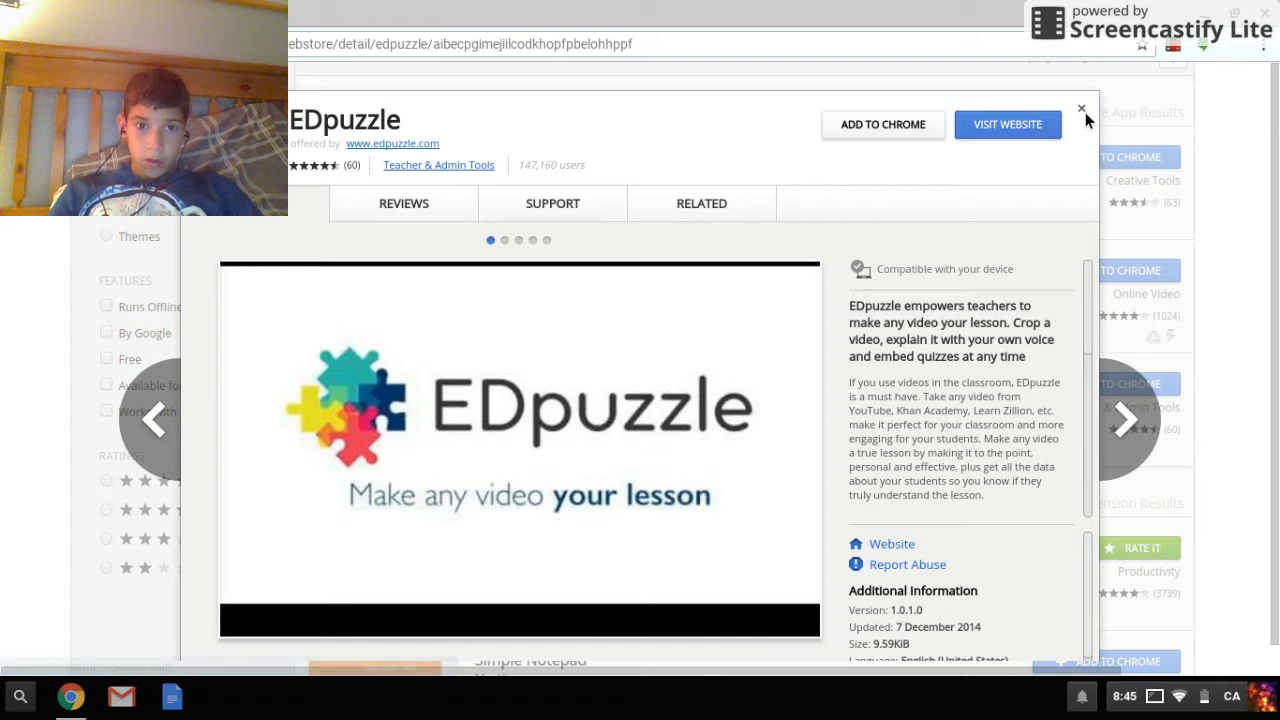
{"action": "left_click", "coordinate": [1081, 108]}
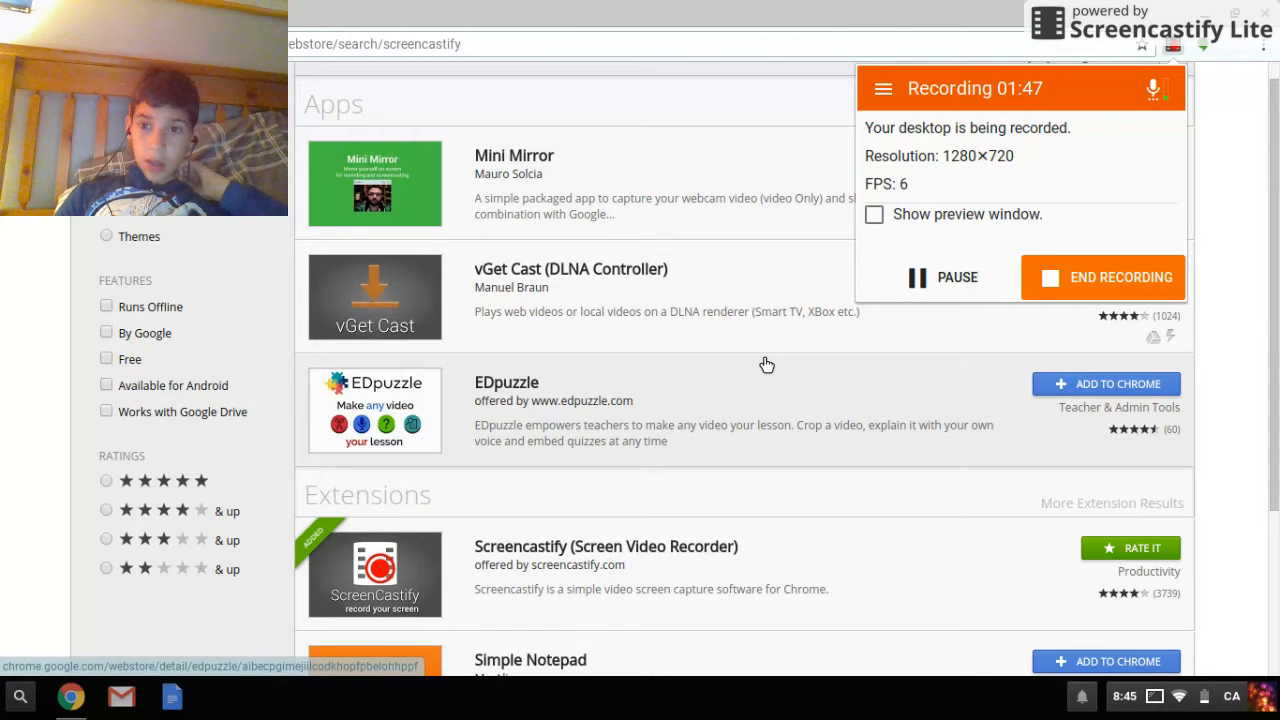
{"action": "mouse_move", "coordinate": [984, 169]}
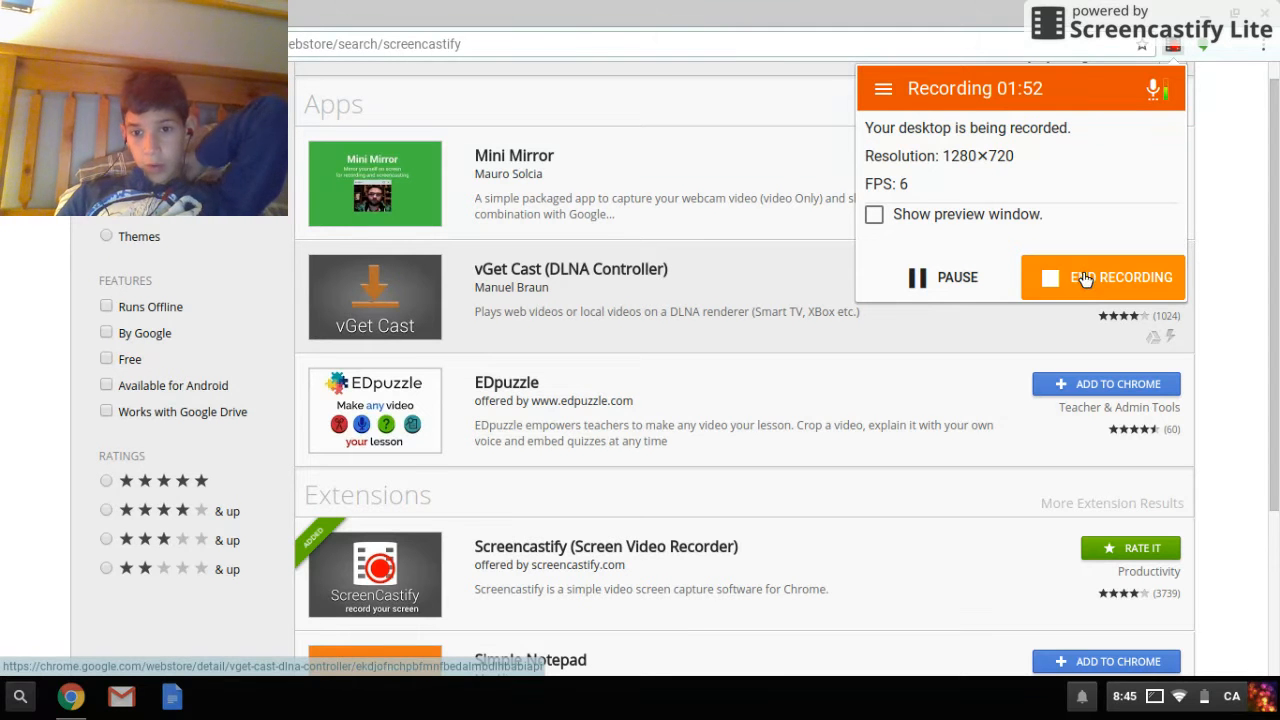
{"action": "mouse_move", "coordinate": [908, 234]}
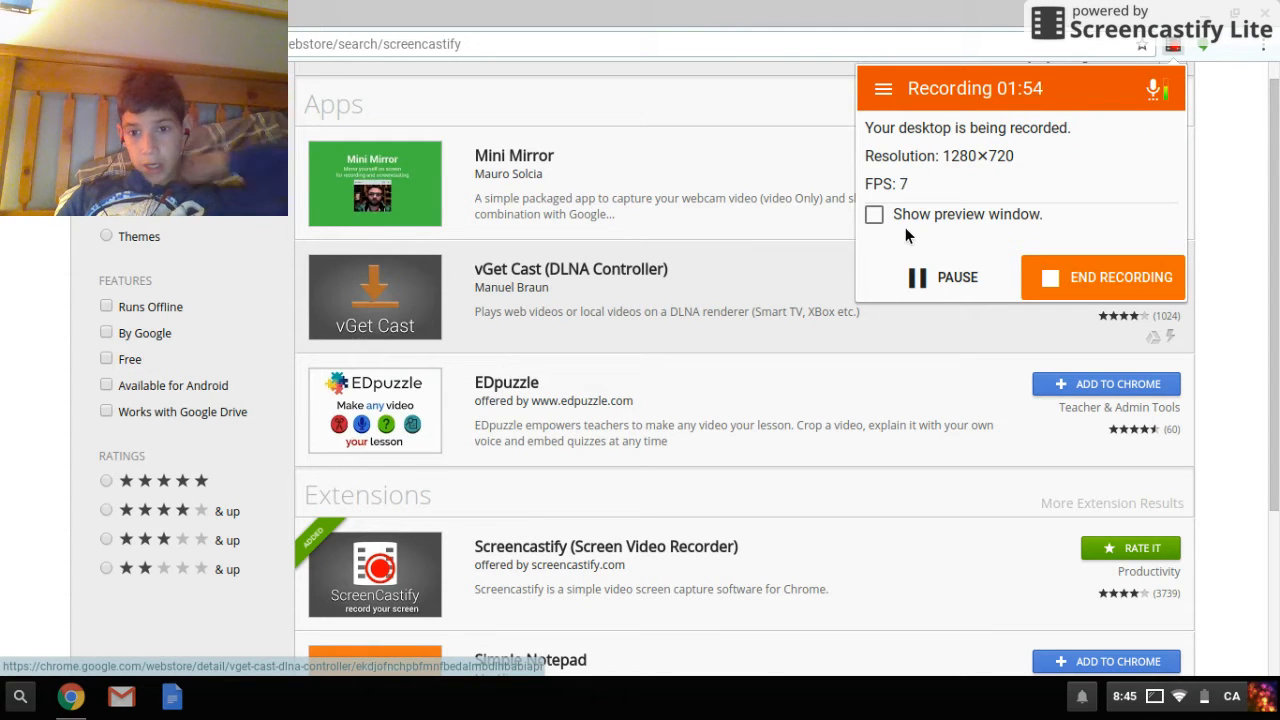
Tick 'Show preview window' in the Screencastify recording popup.
{"action": "left_click", "coordinate": [874, 214]}
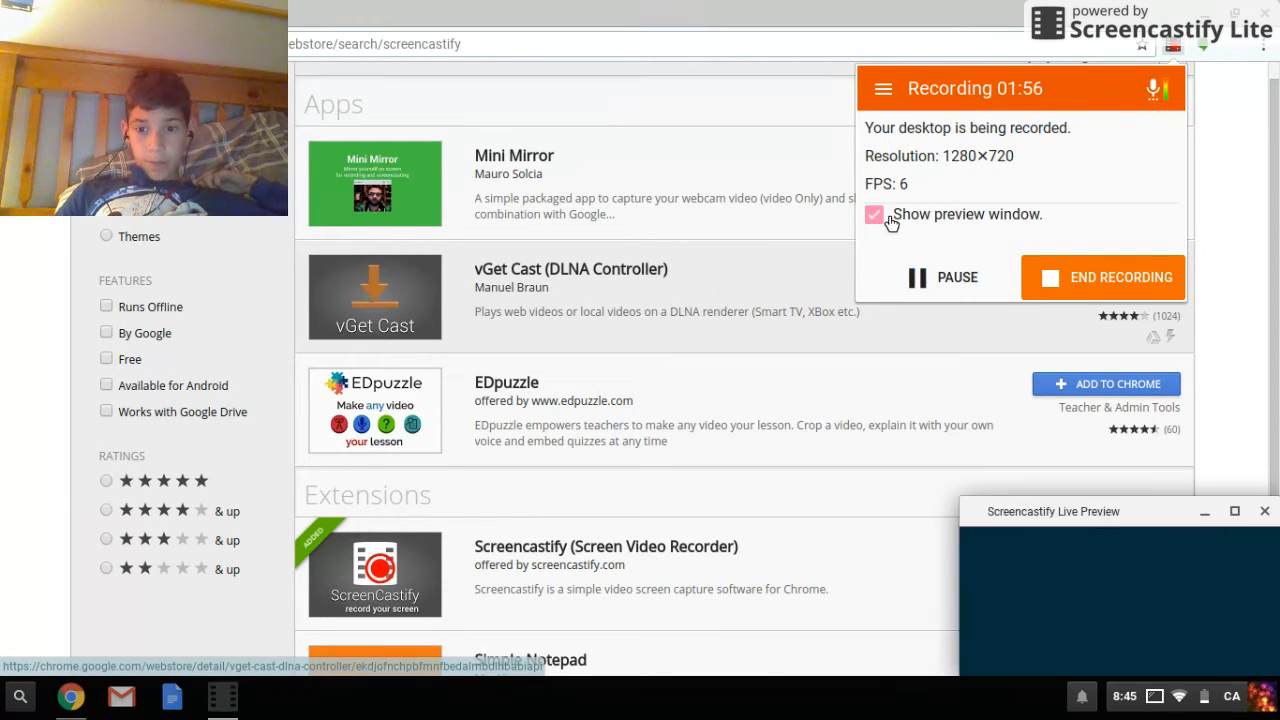